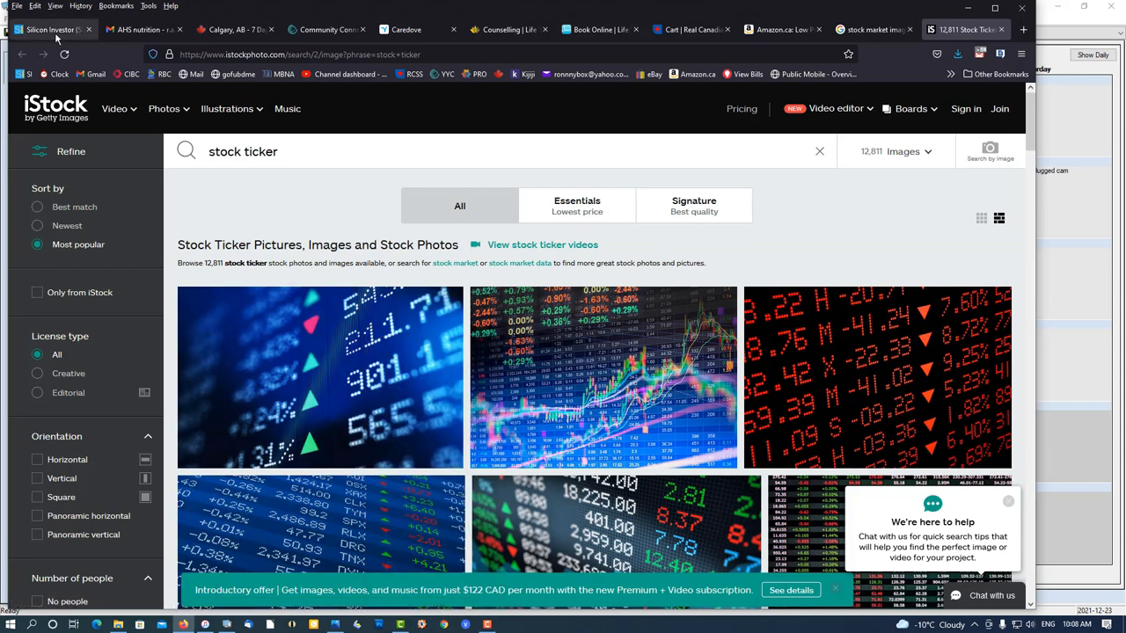
Return from the iStock ticker results to the Silicon Investor private reply draft
{"action": "left_click", "coordinate": [50, 28]}
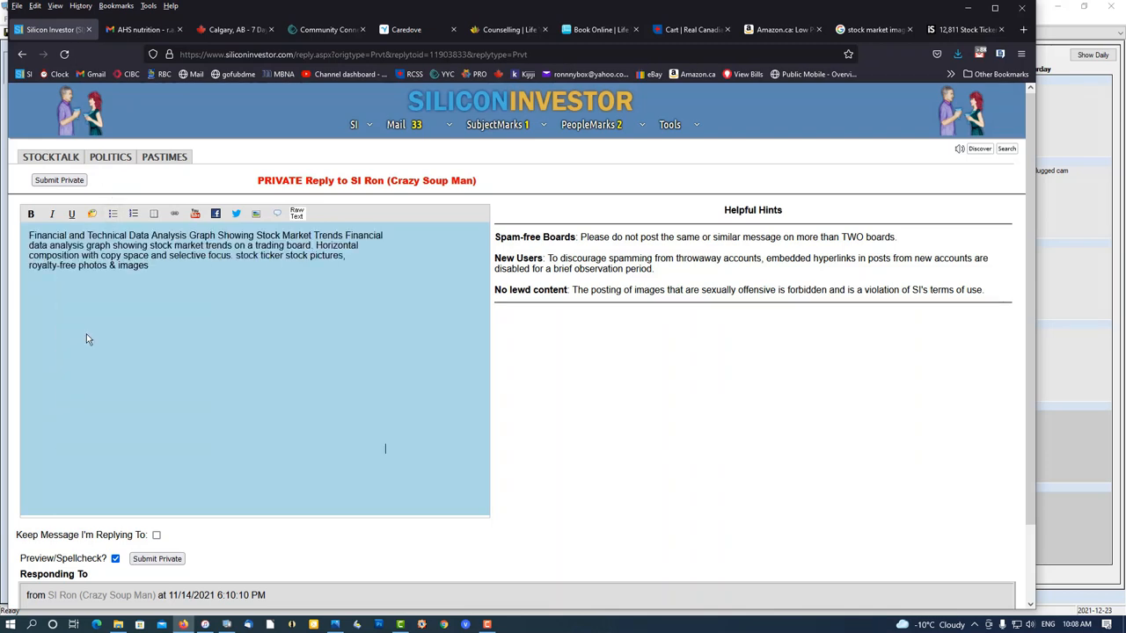
Strip the pasted stock-image markup in Text-Only Mode, leaving the reply body empty in the SI Editor
{"action": "left_click", "coordinate": [297, 215]}
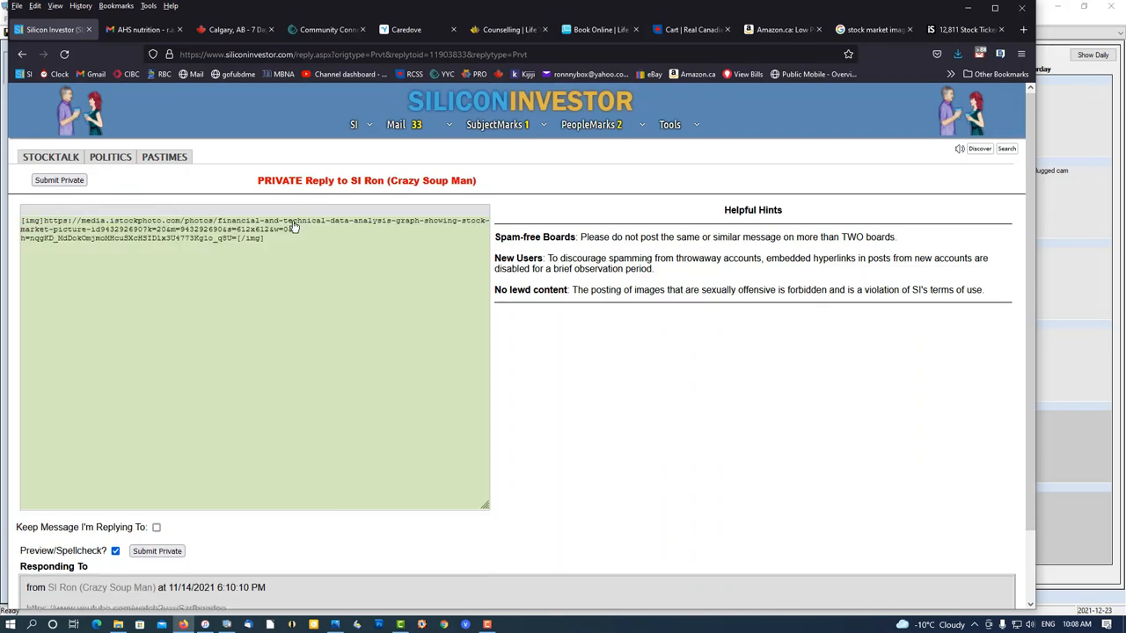
{"action": "triple_click", "coordinate": [246, 229]}
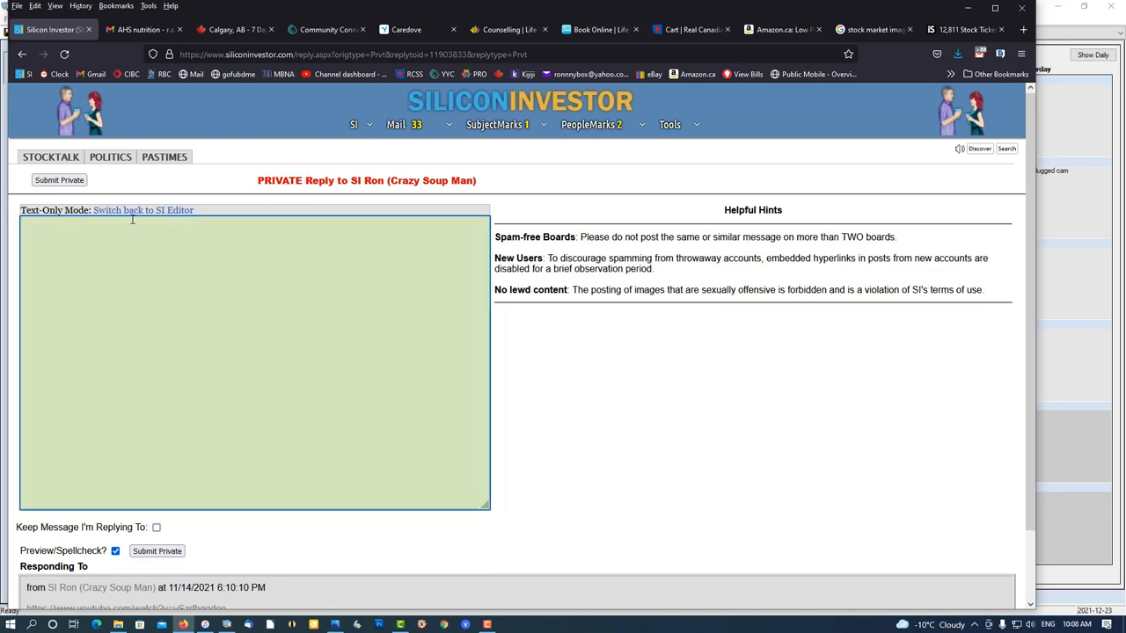
{"action": "left_click", "coordinate": [144, 209]}
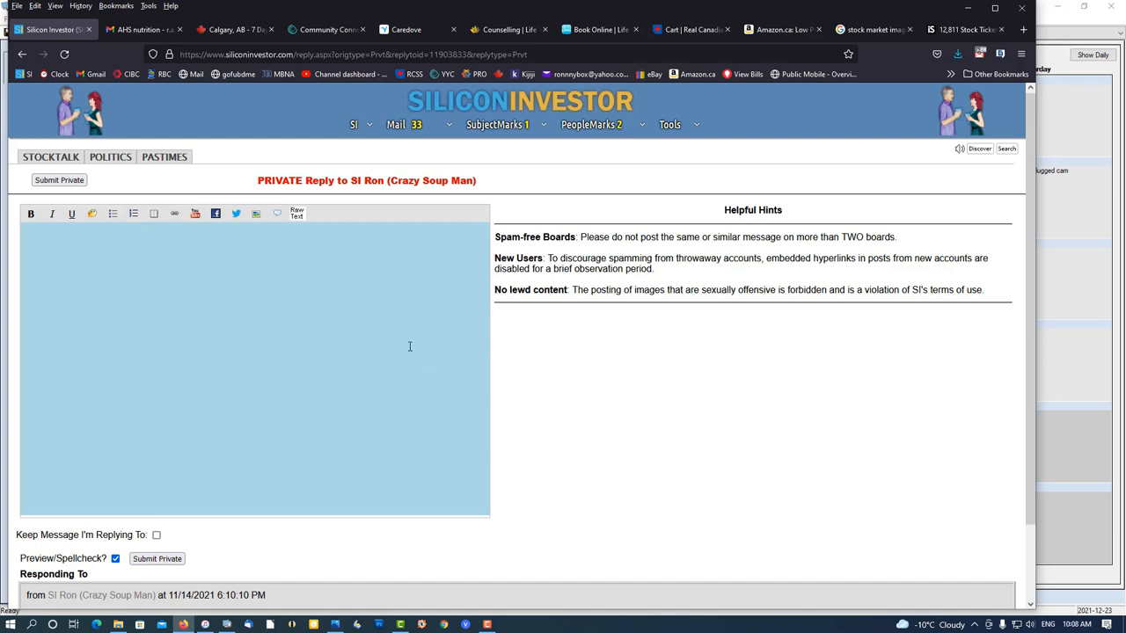
{"action": "mouse_move", "coordinate": [542, 334]}
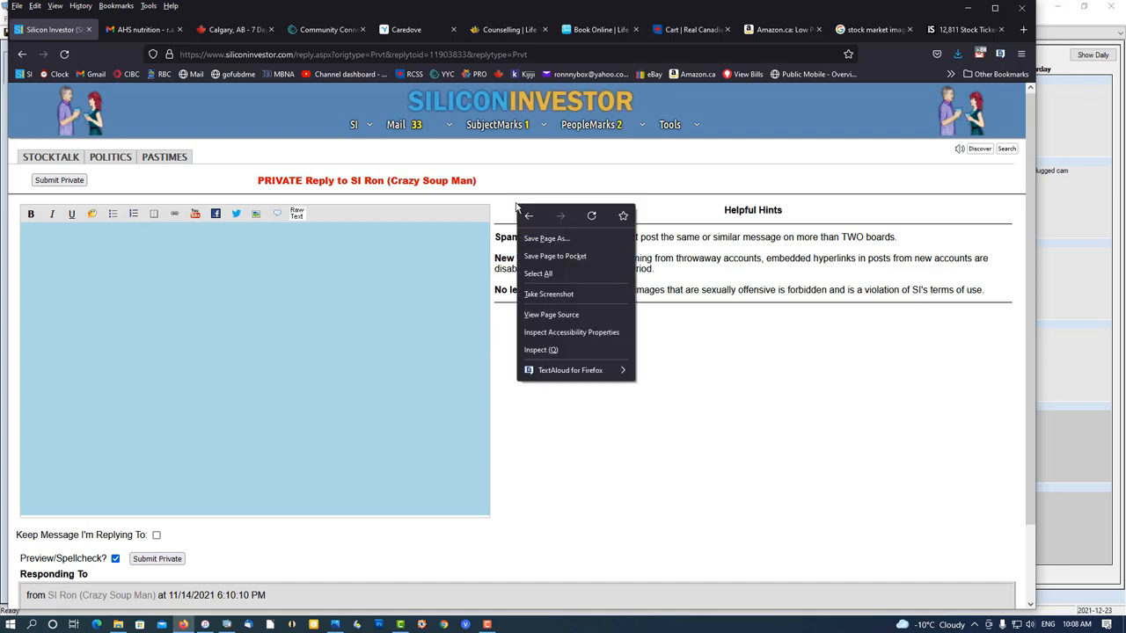
Capture the three Helpful Hints rules with Firefox Take Screenshot and copy the image to the clipboard
{"action": "left_click", "coordinate": [549, 294]}
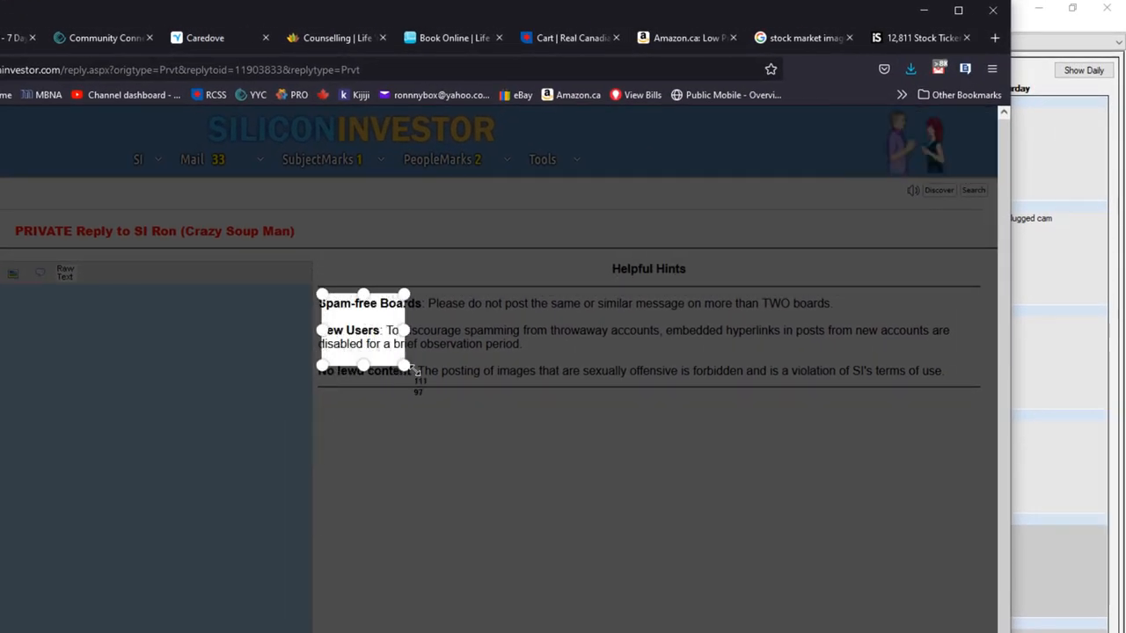
{"action": "left_click_drag", "start_coordinate": [409, 366], "coordinate": [782, 388]}
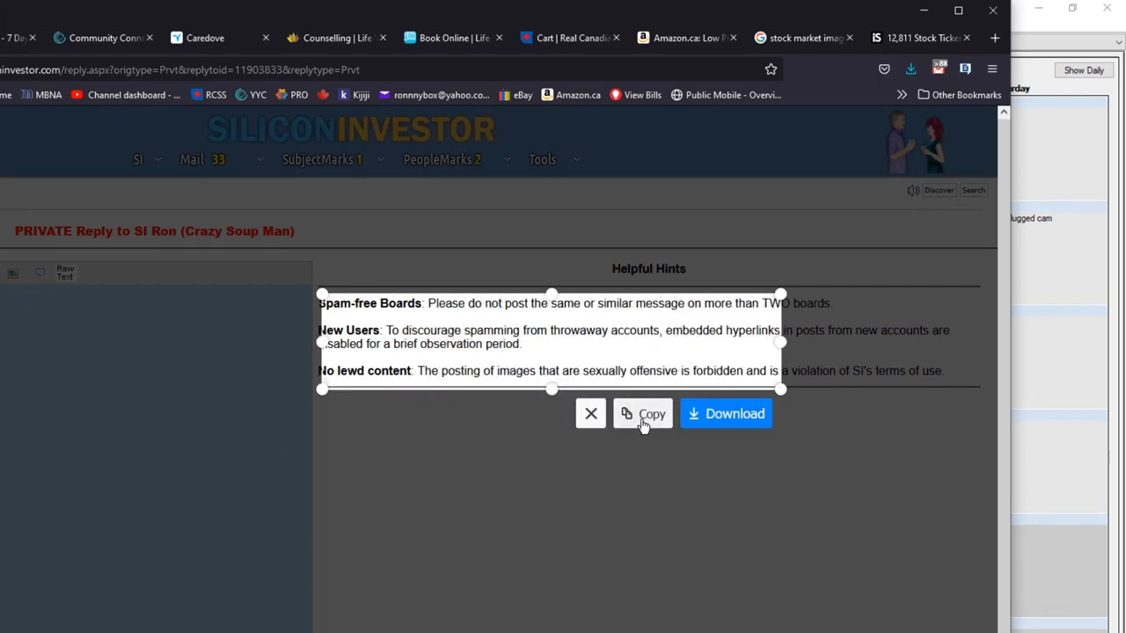
{"action": "left_click", "coordinate": [591, 413]}
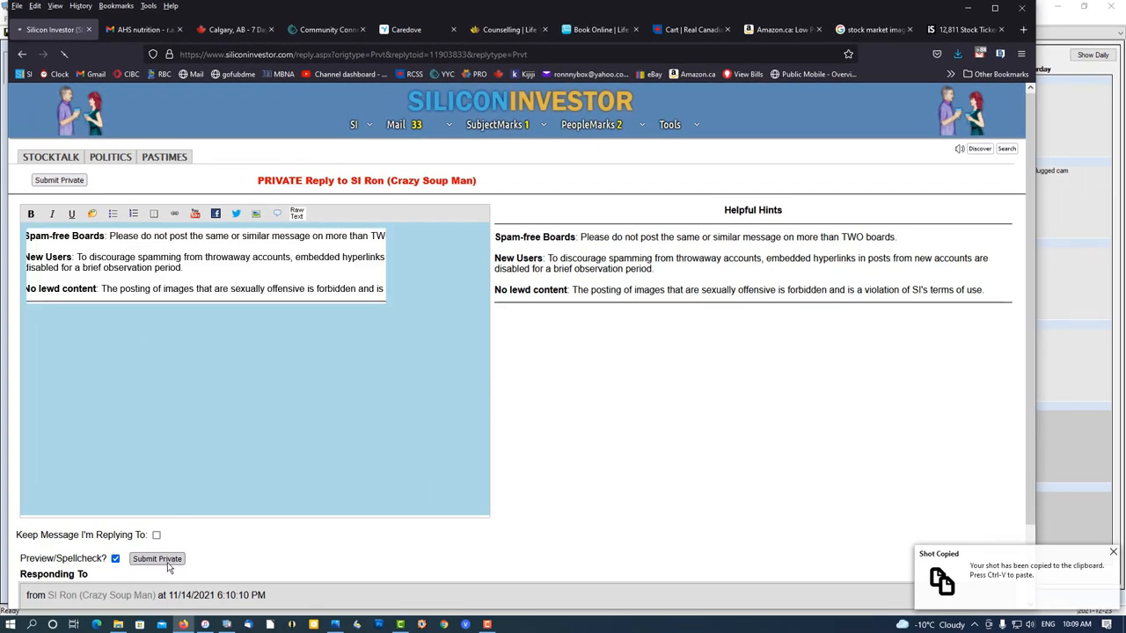
{"action": "left_click", "coordinate": [156, 559]}
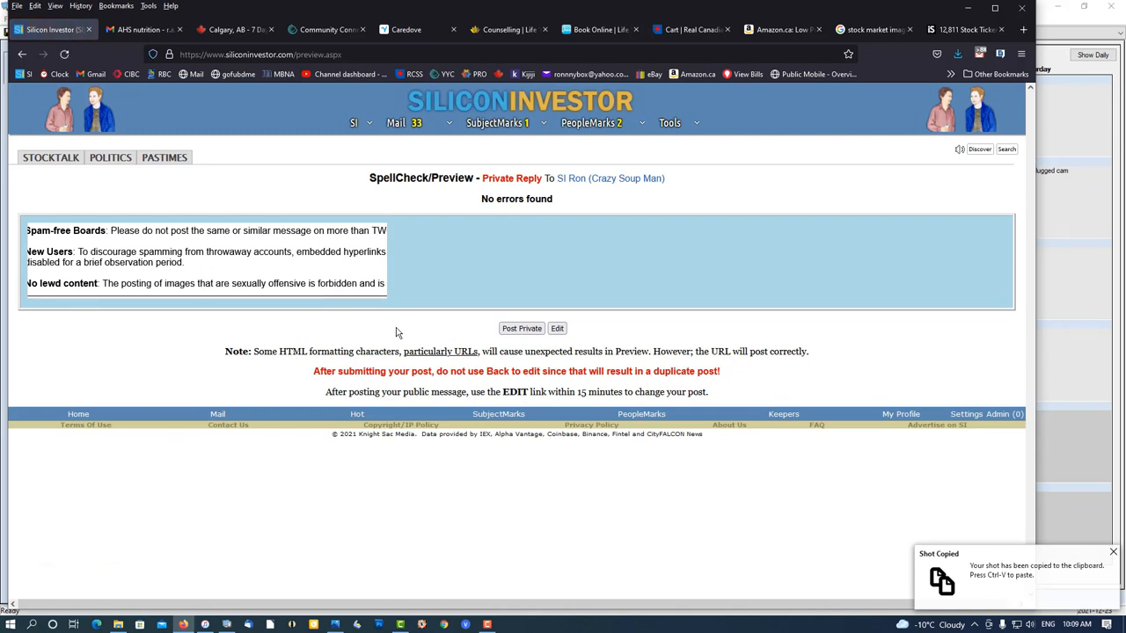
{"action": "left_click", "coordinate": [521, 329]}
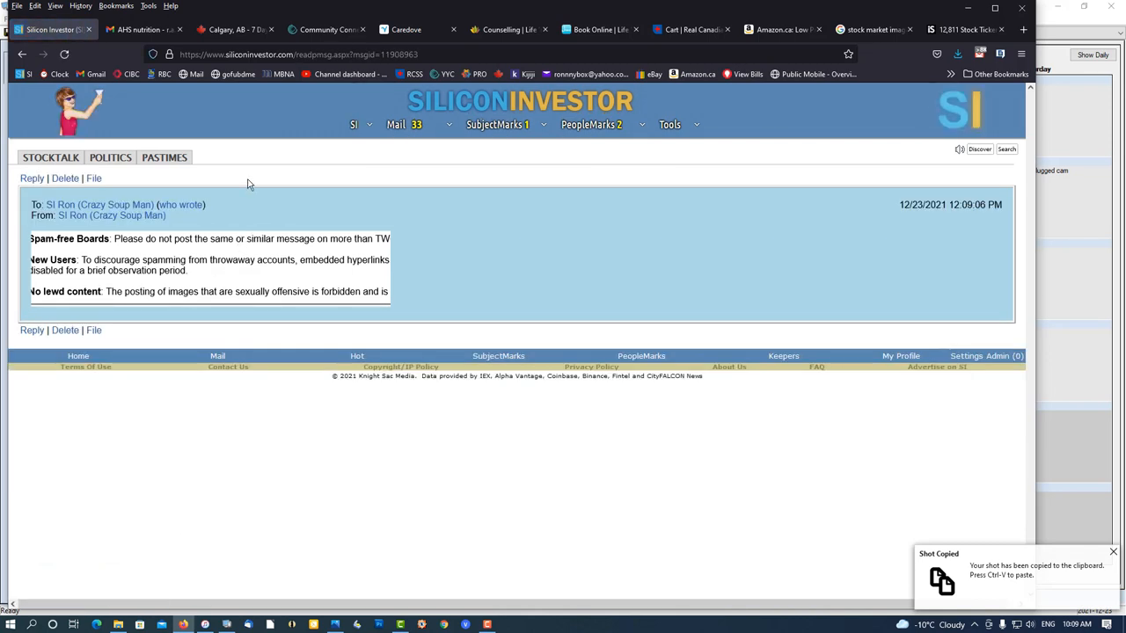